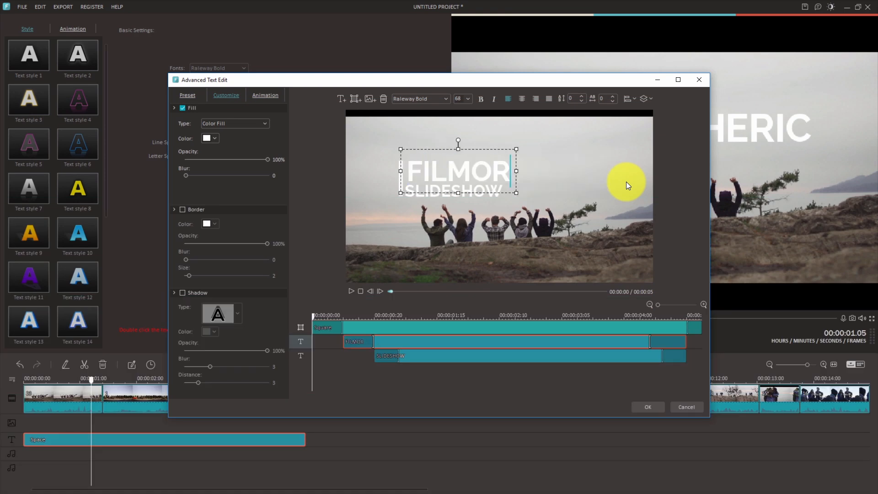
Finish the FILMORA SLIDESHOW title text and select the SLIDESHOW word
left_click(493, 196)
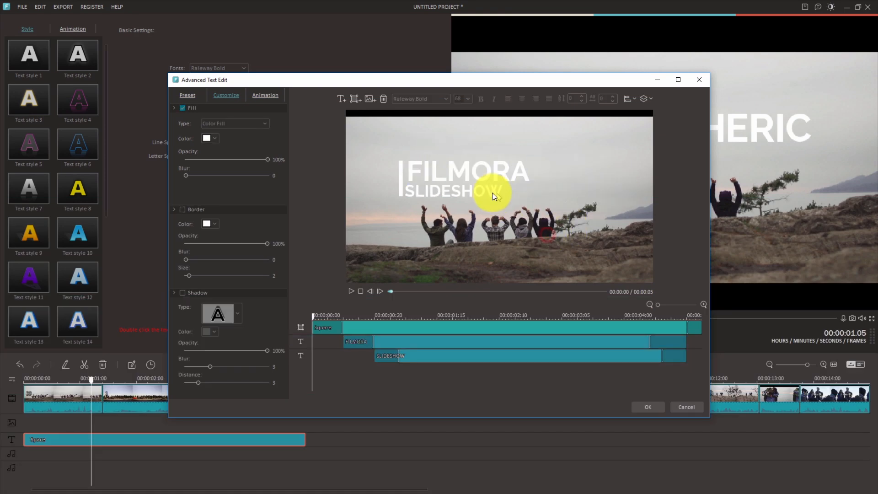
left_click(454, 190)
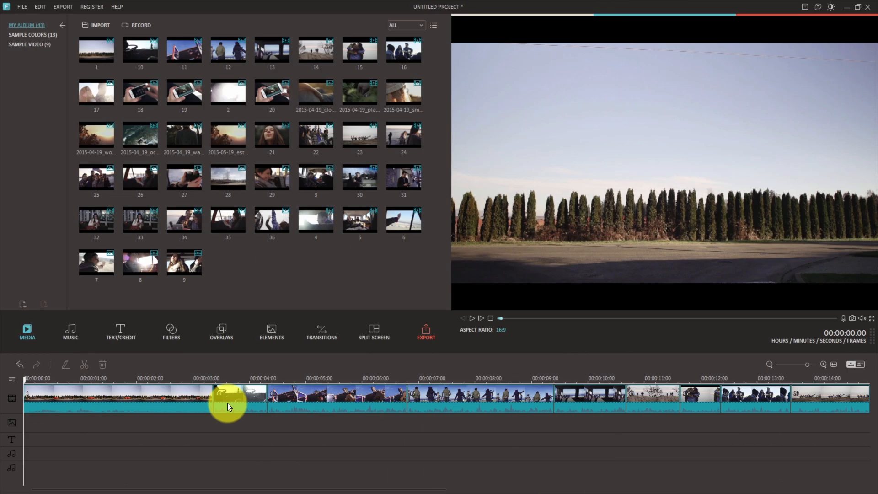
Place the STUDIO | MOTION GRAPHIC PRODUCTION title over the clip and enter Advanced Text Edit
left_click(120, 330)
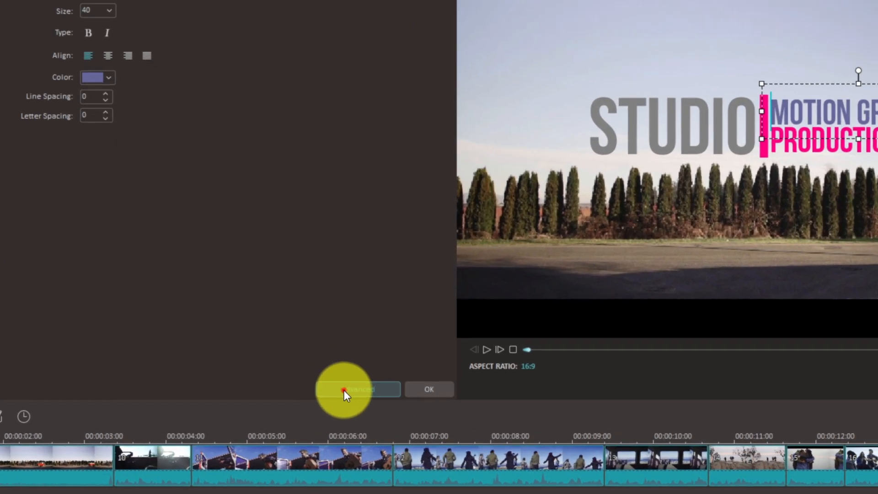
left_click(344, 389)
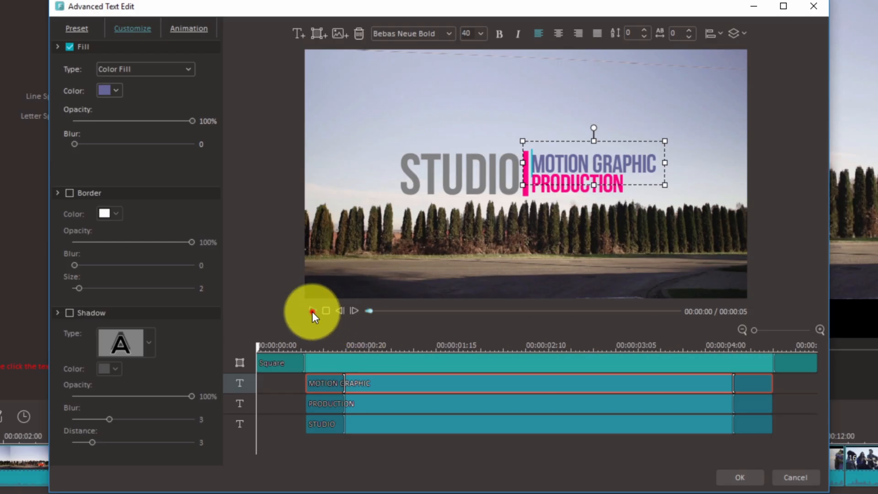
Preview the title animation and set the text to Bebas Neue Bold at size 90
left_click(312, 311)
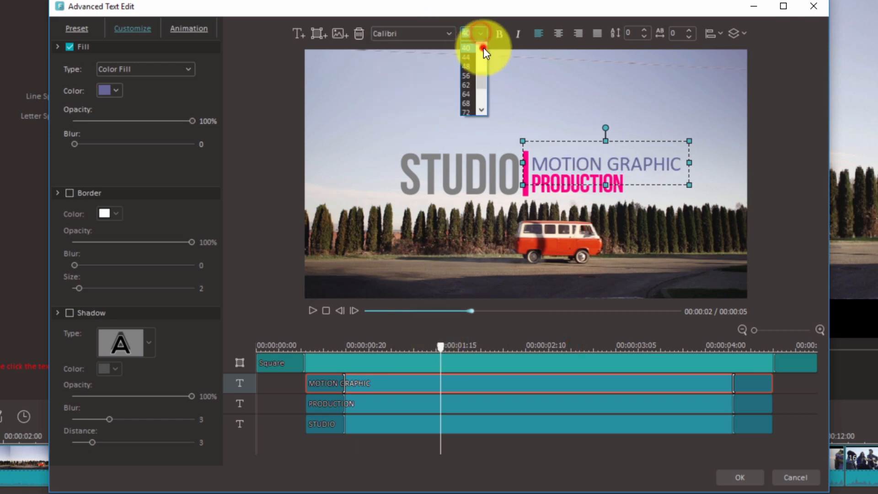
left_click(466, 58)
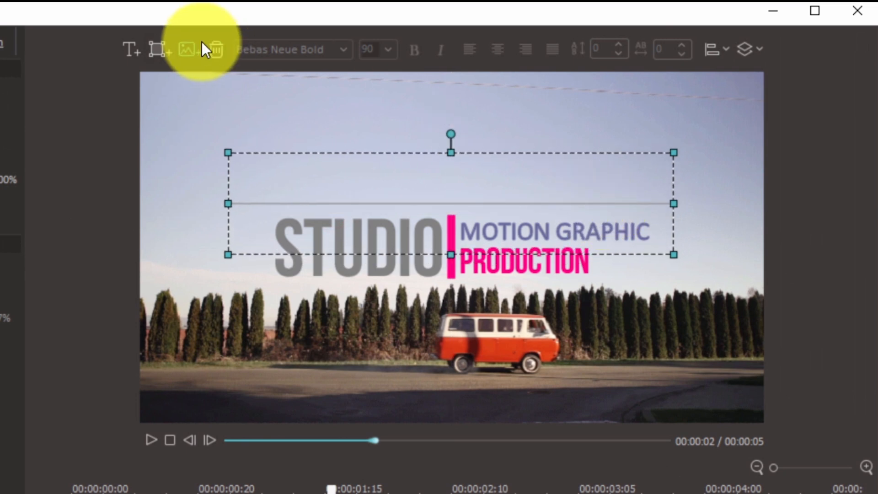
Add the filmoraLogo_thumbnail image, centre it above STUDIO and bring it to front
left_click(187, 50)
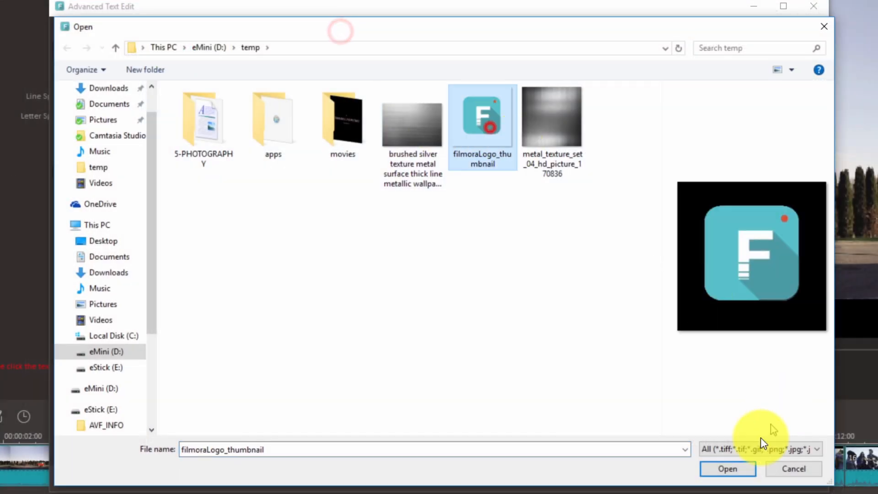
left_click(727, 468)
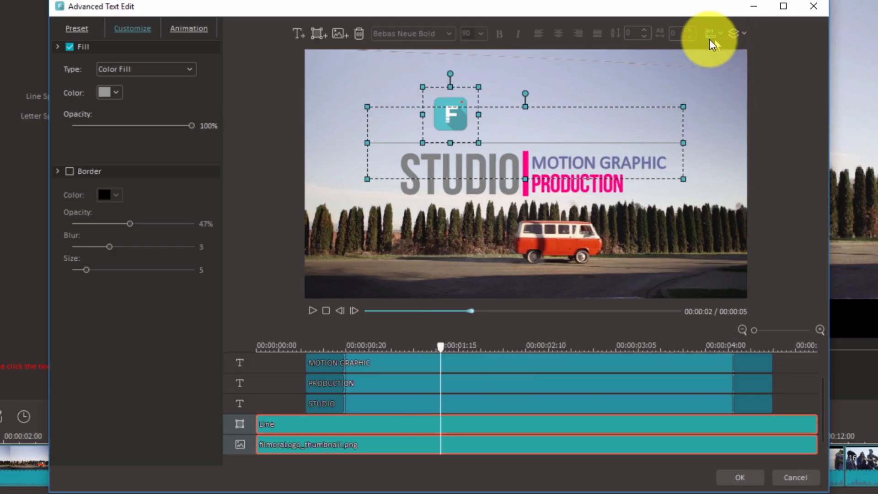
left_click(710, 34)
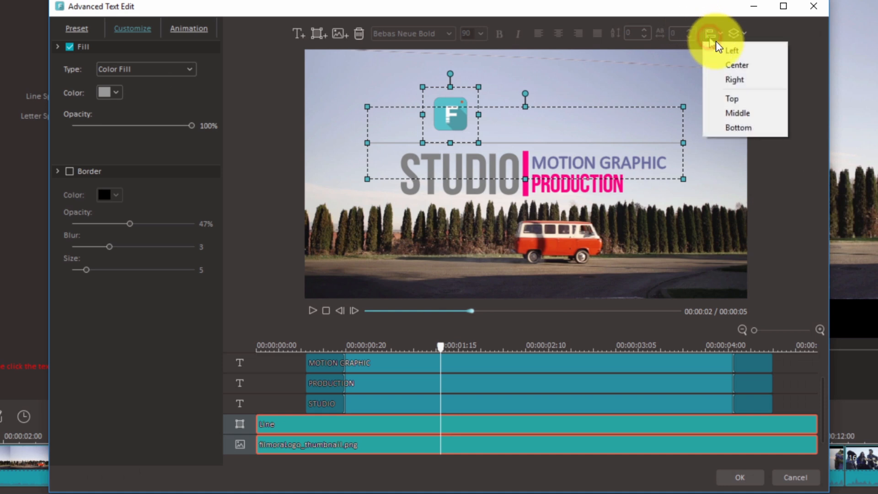
left_click(735, 78)
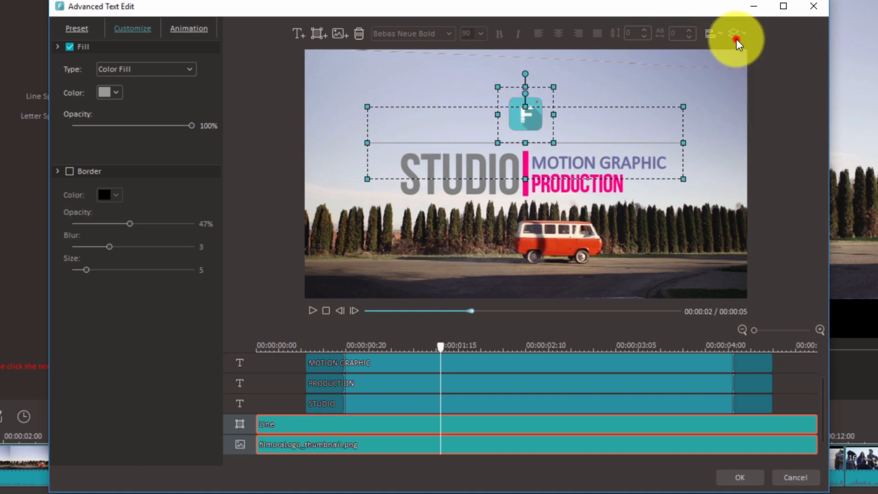
left_click(713, 33)
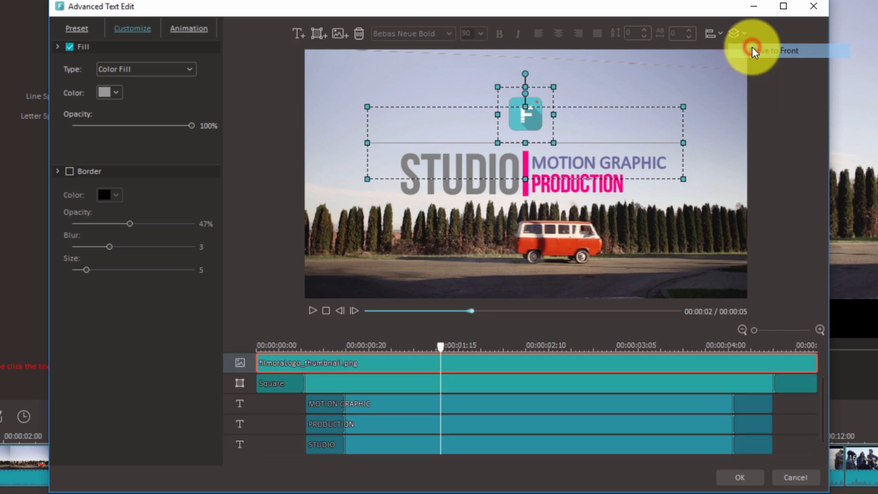
mouse_move(502, 400)
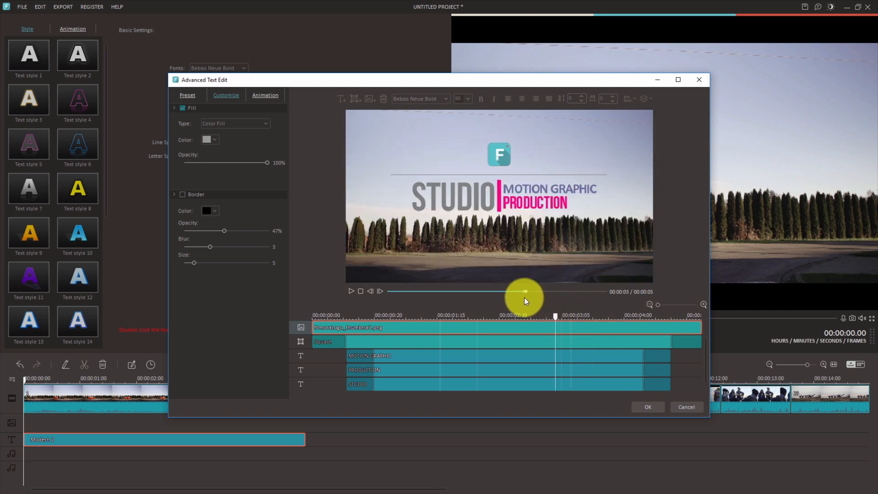
Trim the MOTION GRAPHIC, PRODUCTION, STUDIO and Square clips to end near 00:00:03:05
left_click(678, 79)
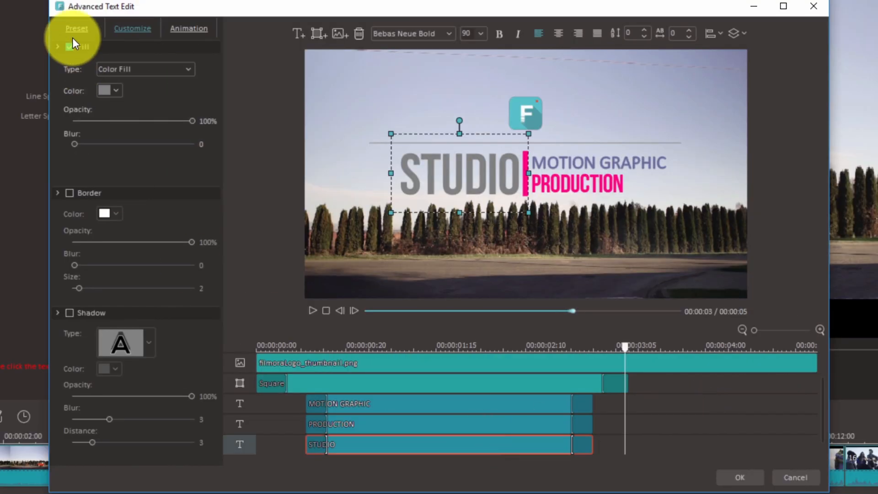
Give STUDIO a Gradient Fill with white and purple as the two colours
left_click(188, 28)
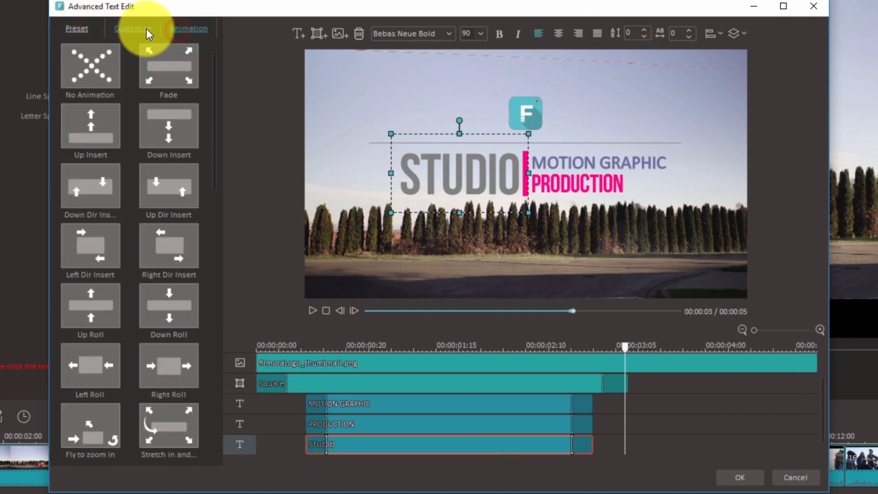
left_click(132, 28)
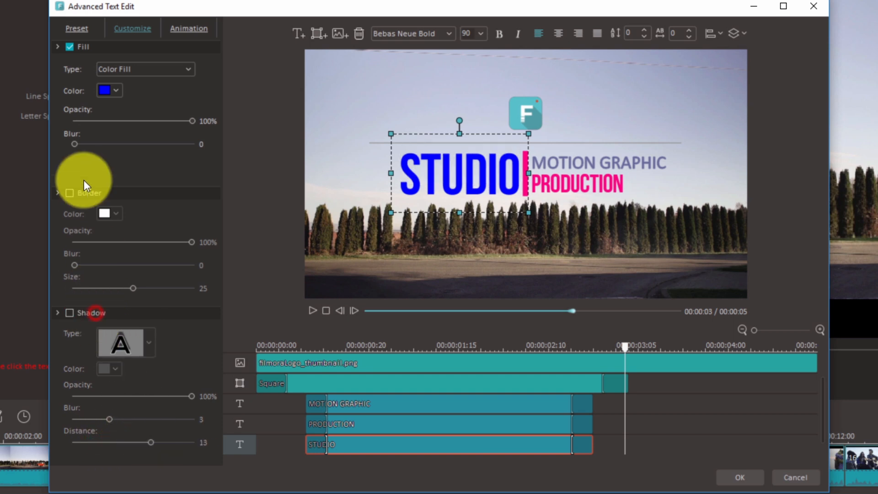
left_click_drag(193, 121, 75, 120)
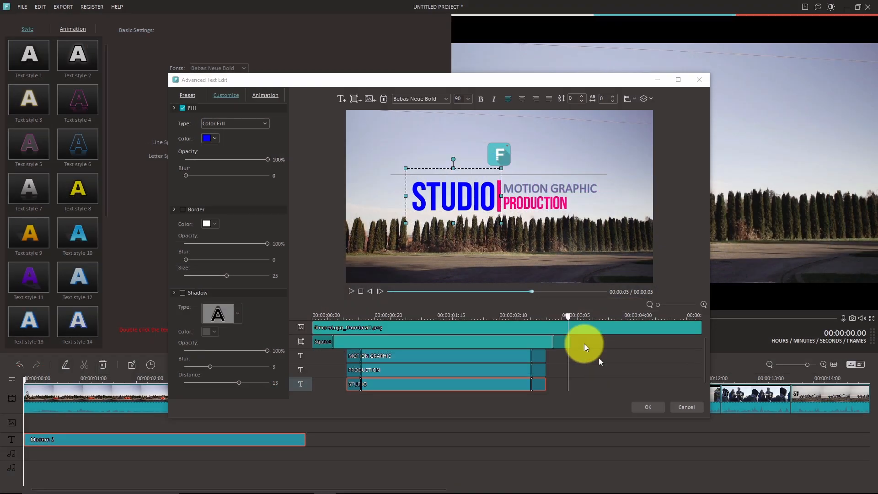
left_click(678, 80)
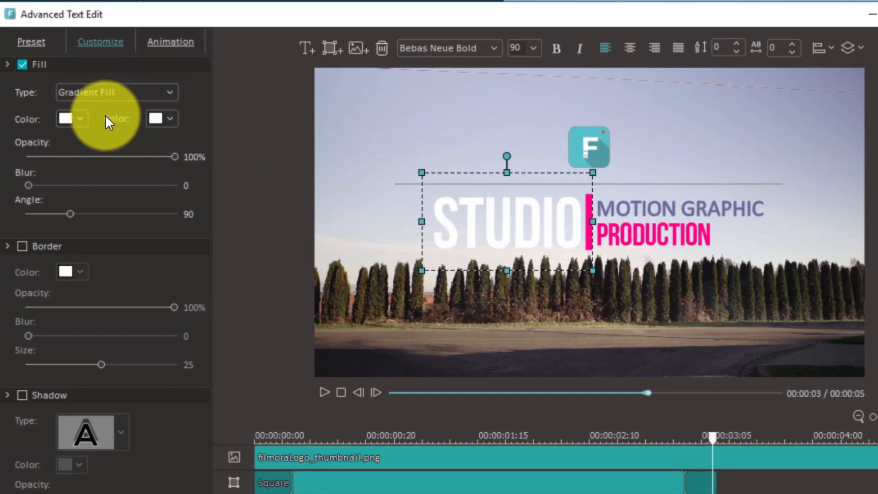
left_click(161, 118)
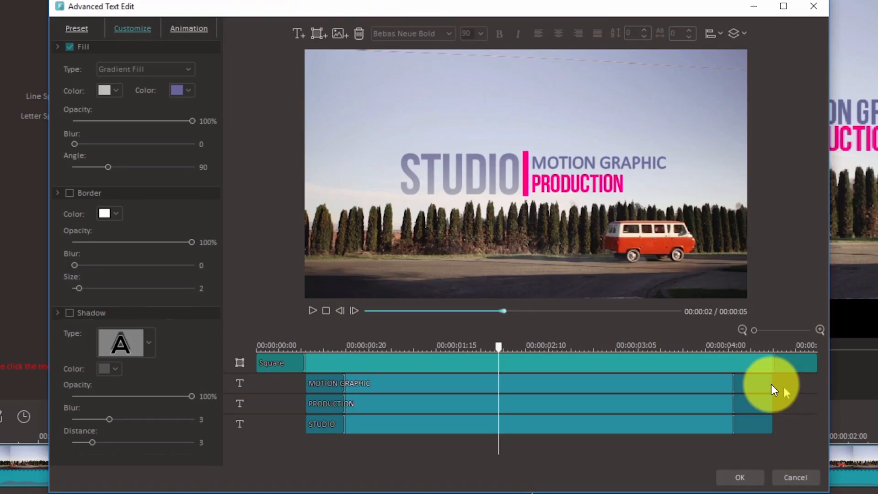
Apply a directional fly-in insert animation to STUDIO and shorten the text clips
left_click(189, 28)
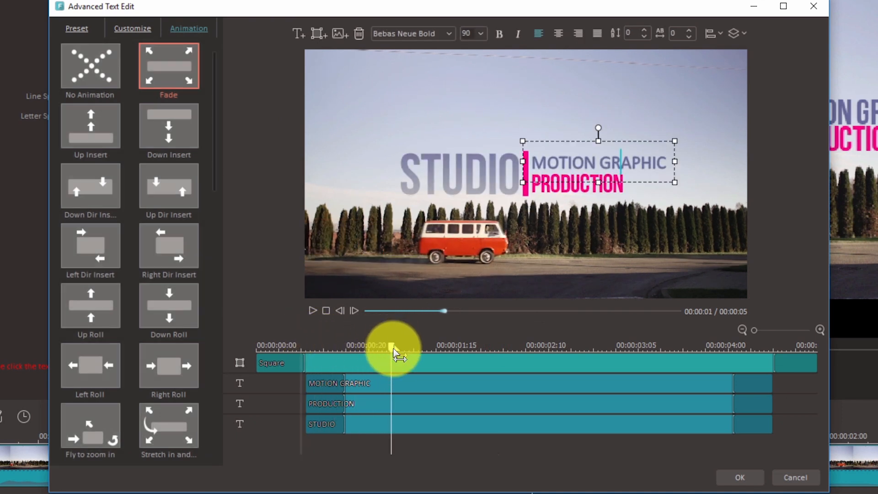
left_click(325, 423)
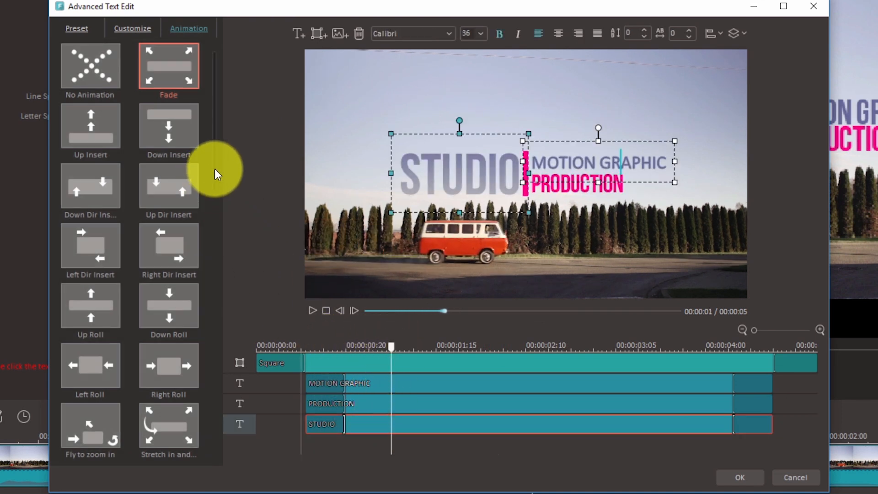
scroll("down", 3)
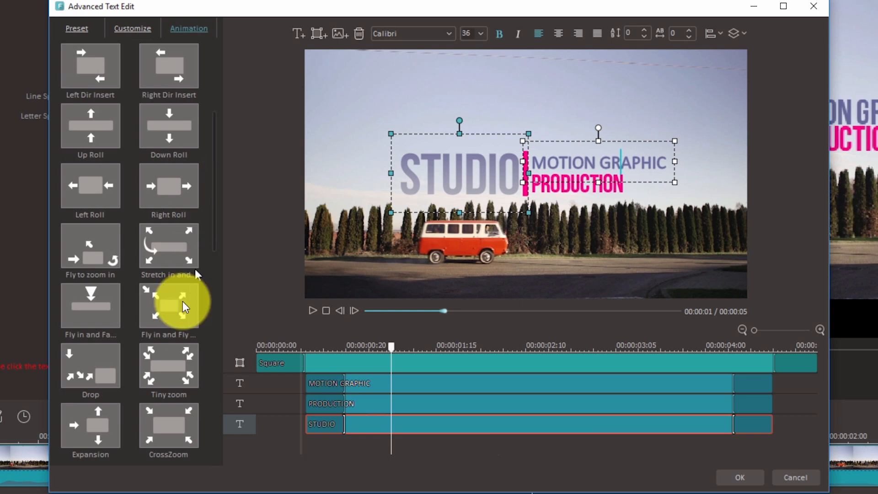
left_click(169, 305)
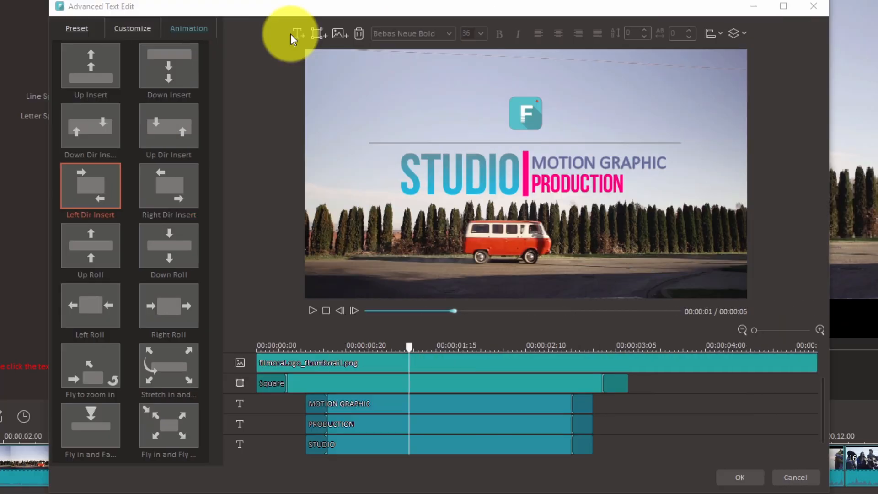
Add a FILMORA text box above STUDIO with its clip trimmed to match the others
left_click(297, 33)
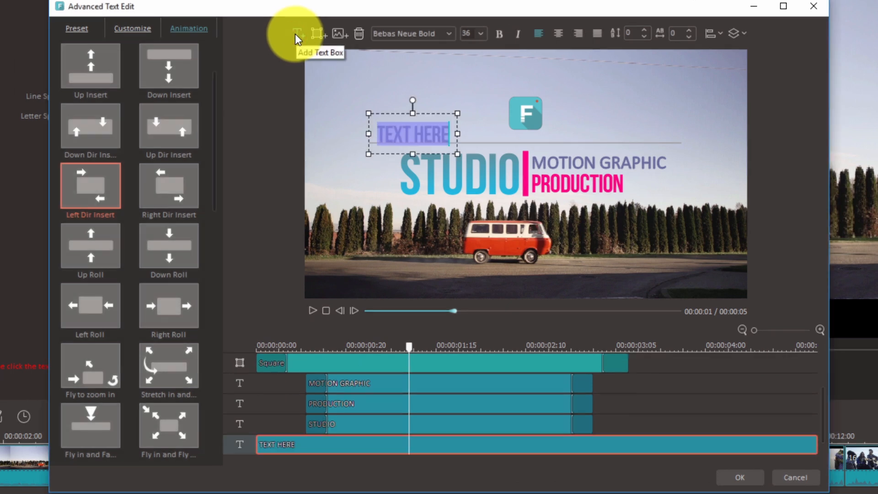
type("Fl")
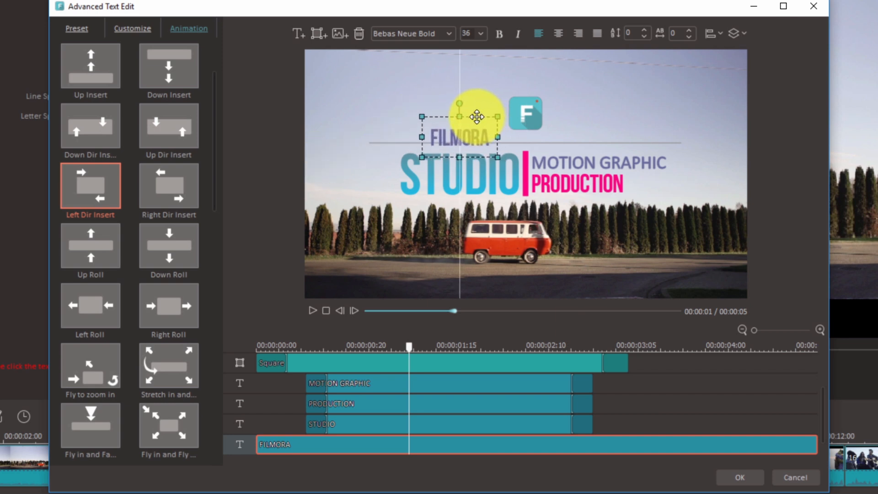
left_click(322, 424)
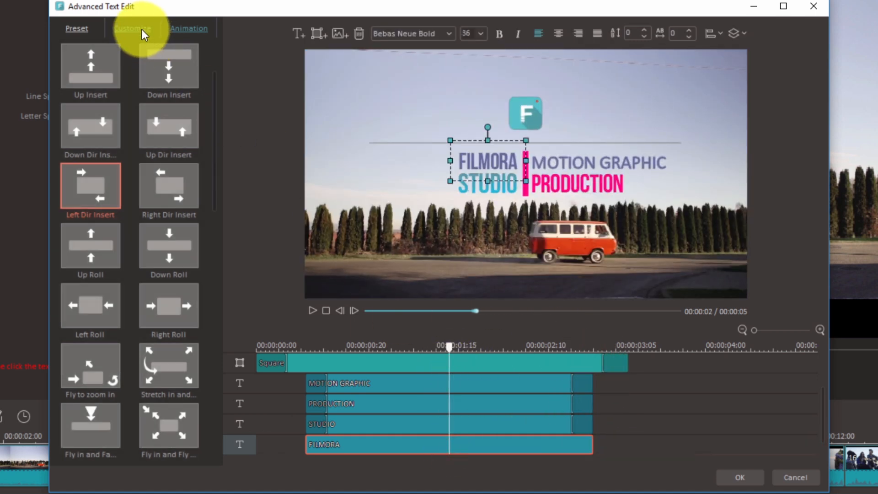
Fill FILMORA and STUDIO with the brushed silver metal texture via Image Fill
left_click(132, 28)
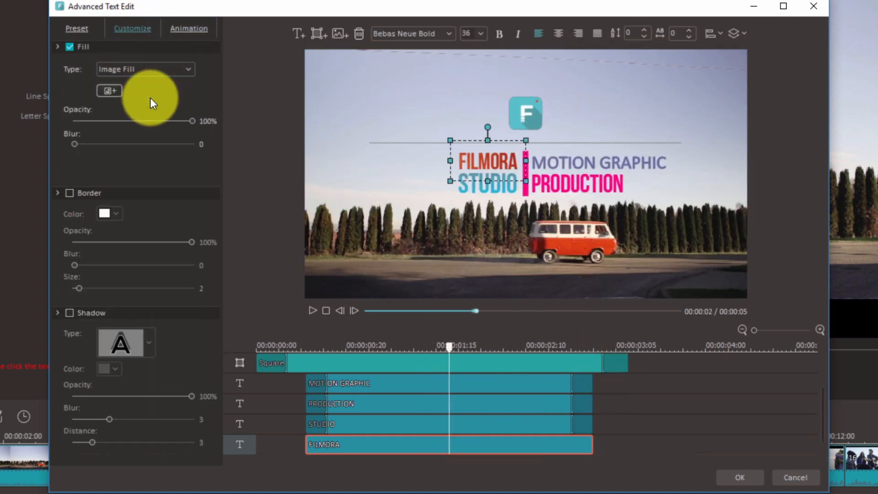
left_click(109, 90)
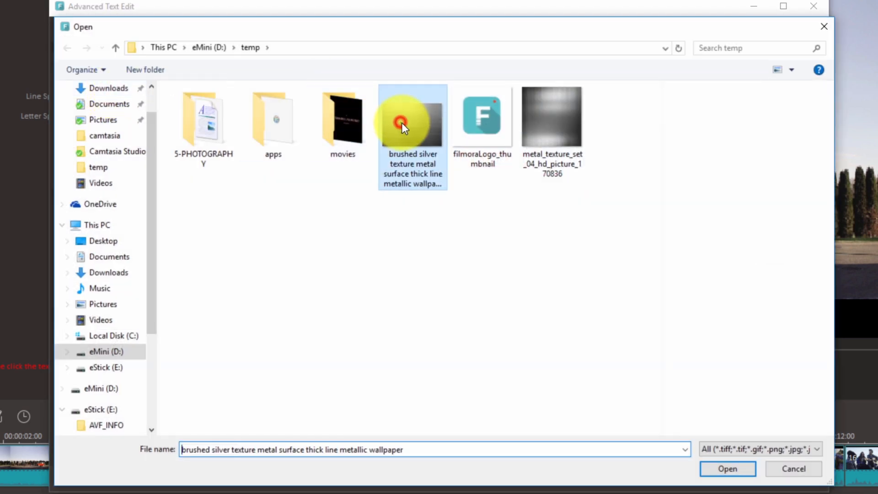
left_click(728, 469)
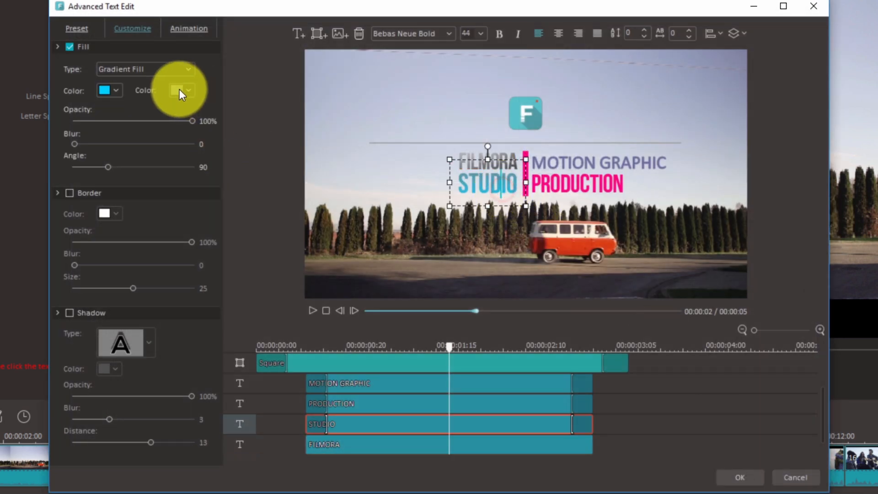
left_click(181, 90)
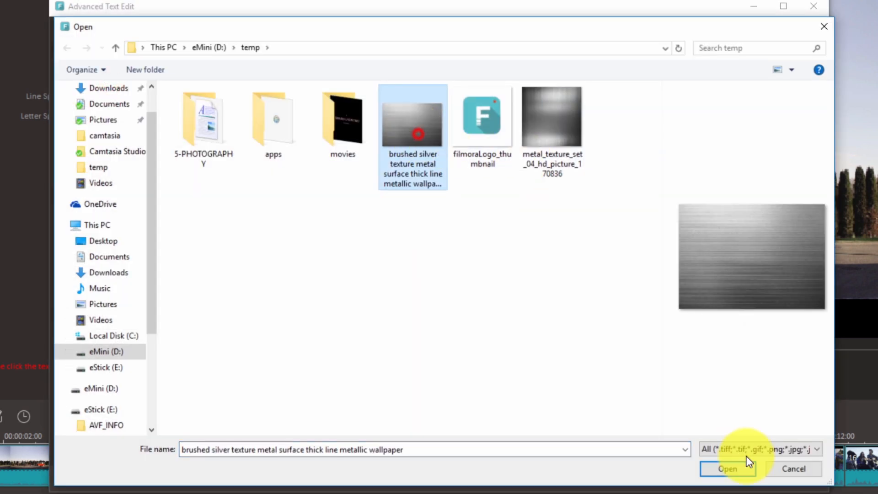
left_click(727, 469)
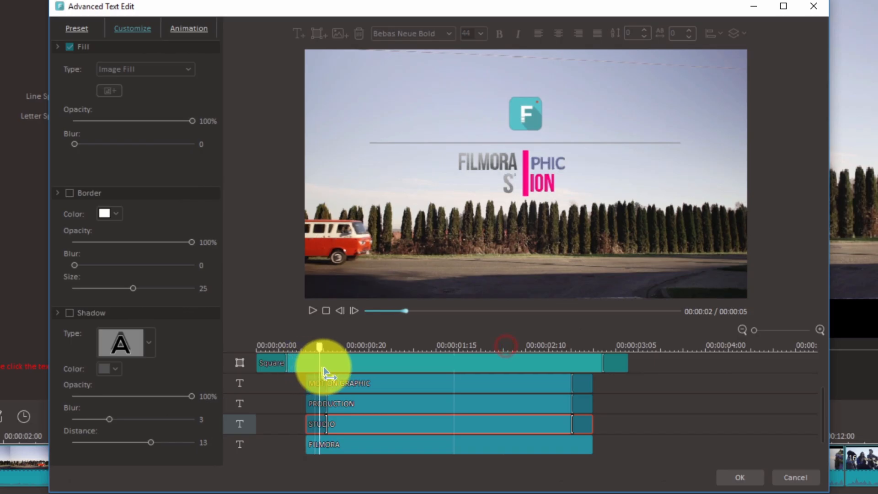
Animate FILMORA with Right Dir Insert so it flies in from the right
left_click(188, 28)
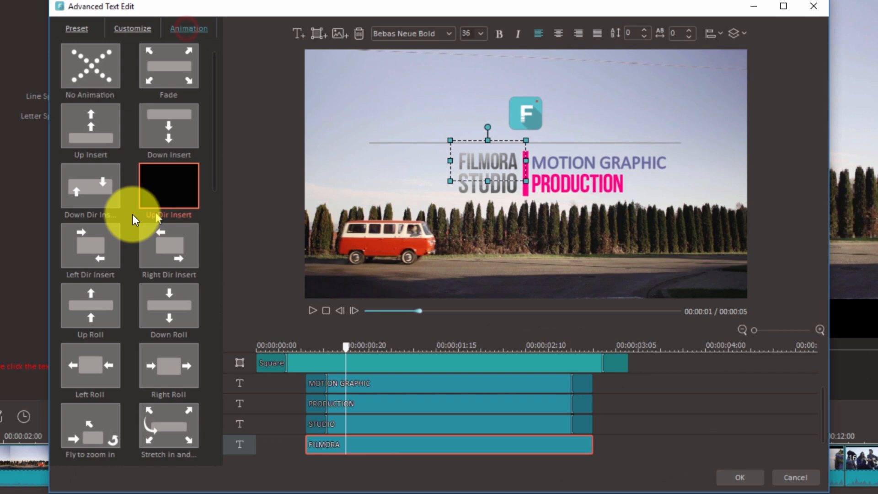
left_click(168, 245)
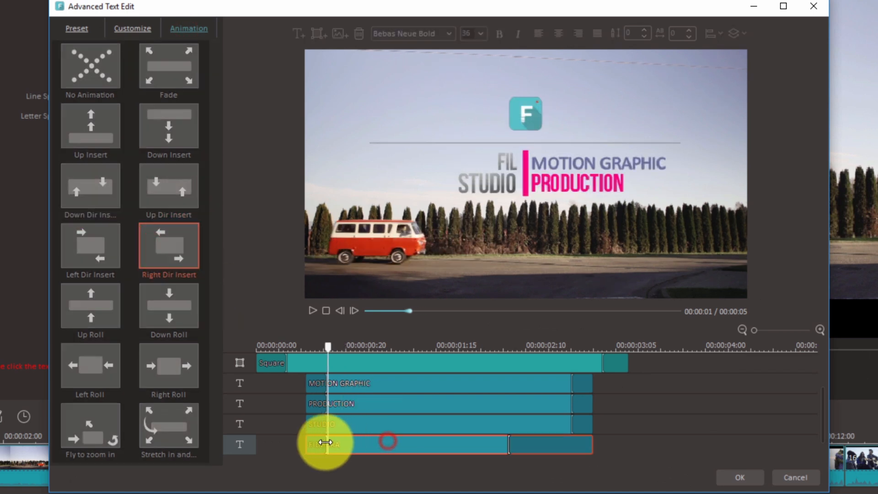